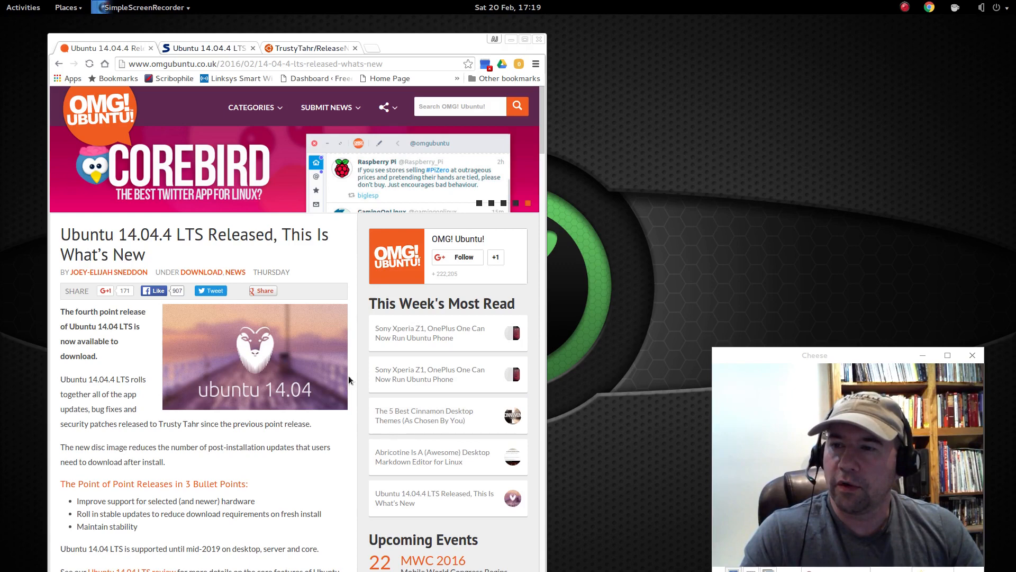
pyautogui.moveTo(233, 259)
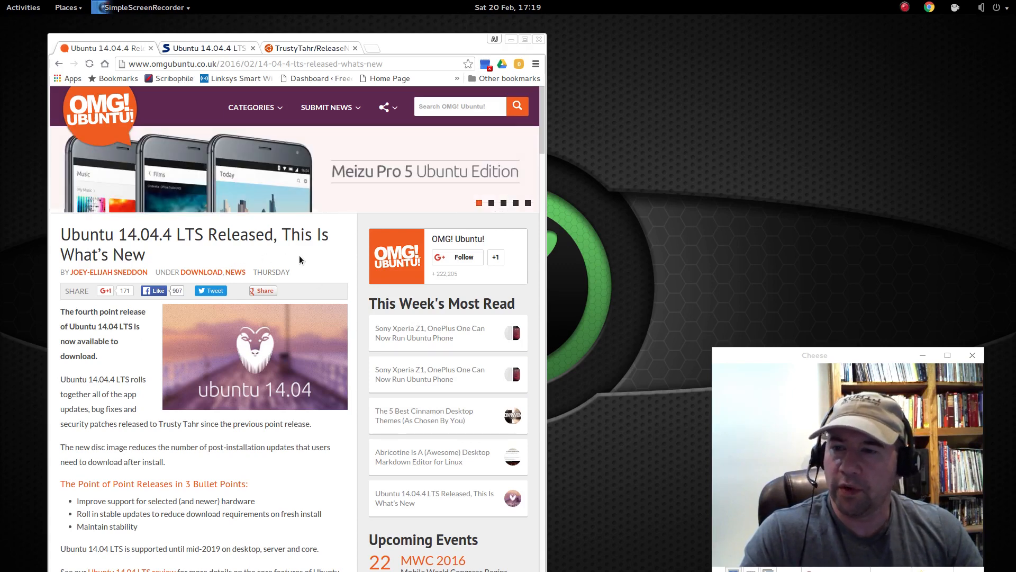
# - Switch to the Ubuntu Wiki TrustyTahr/ReleaseNotes 14.04.4 change summary
pyautogui.scroll(-3)
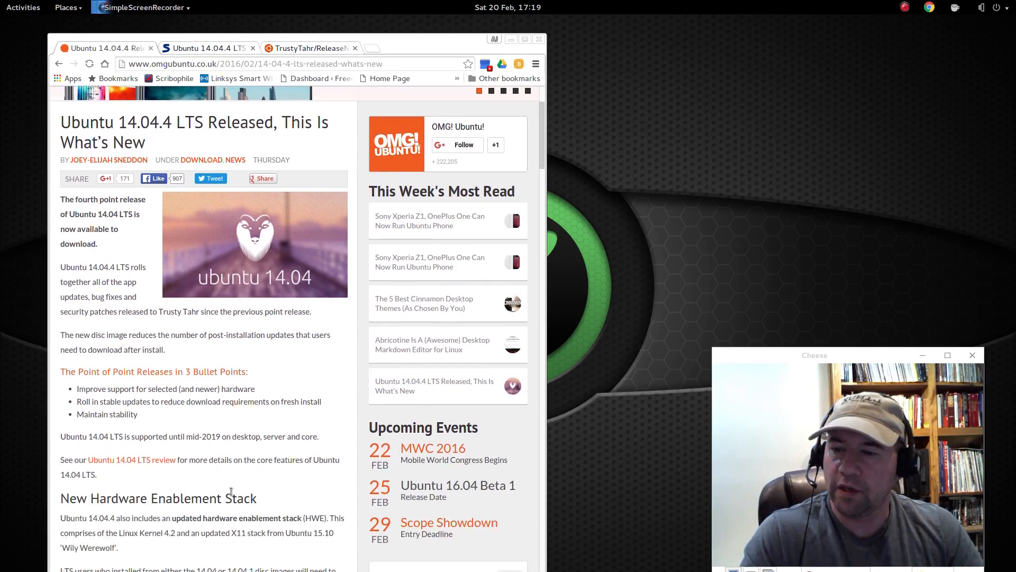
pyautogui.scroll(3)
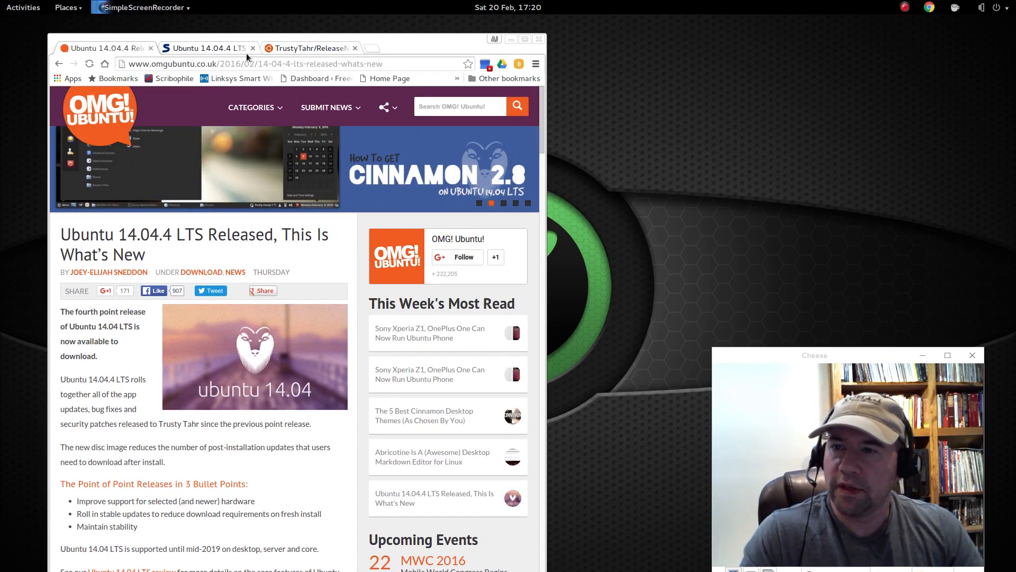
pyautogui.click(310, 48)
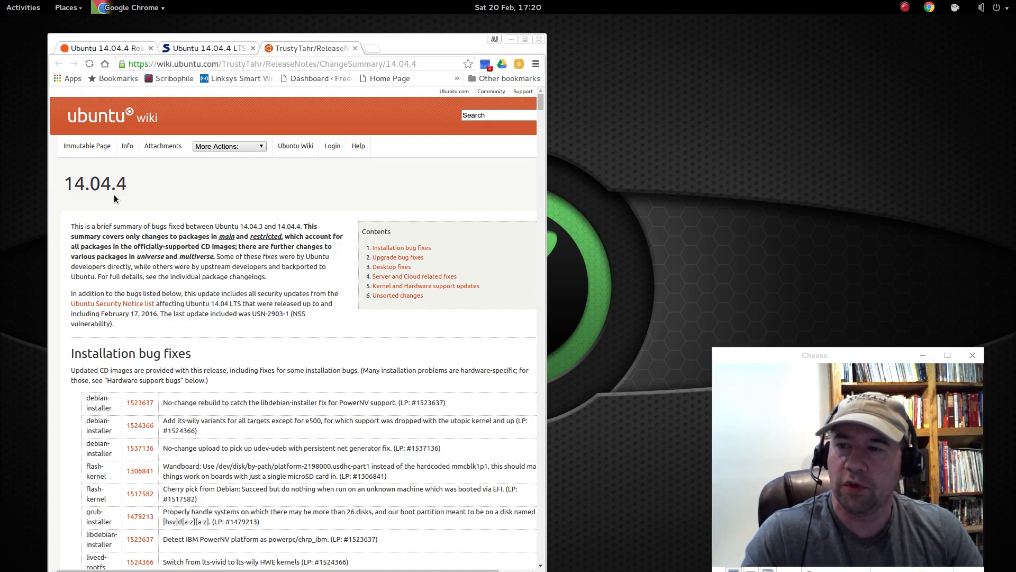
pyautogui.moveTo(395, 344)
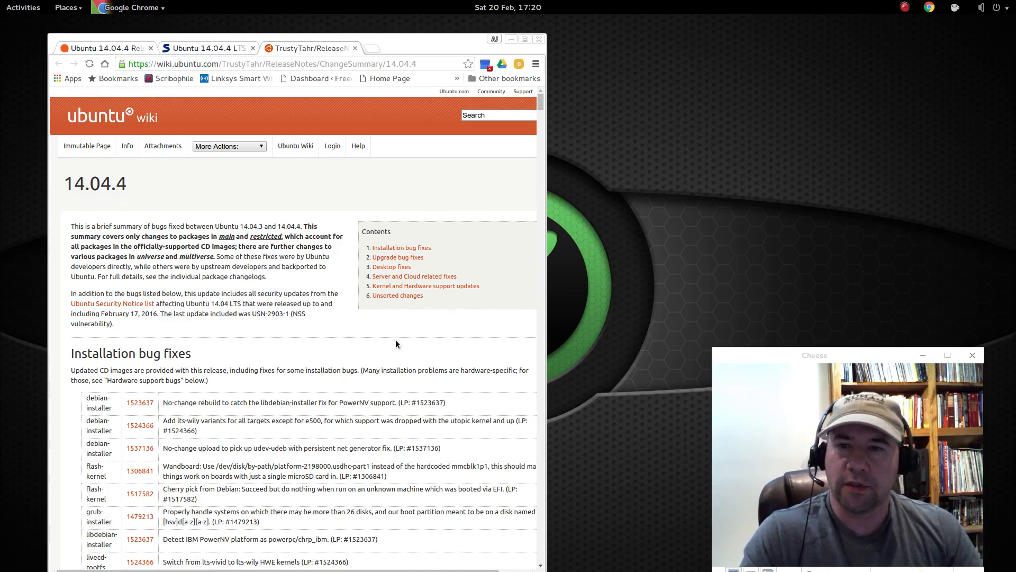
# - Scroll through the tables of bugs fixed since 14.04.3, then return to the top of the summary
pyautogui.scroll(-3)
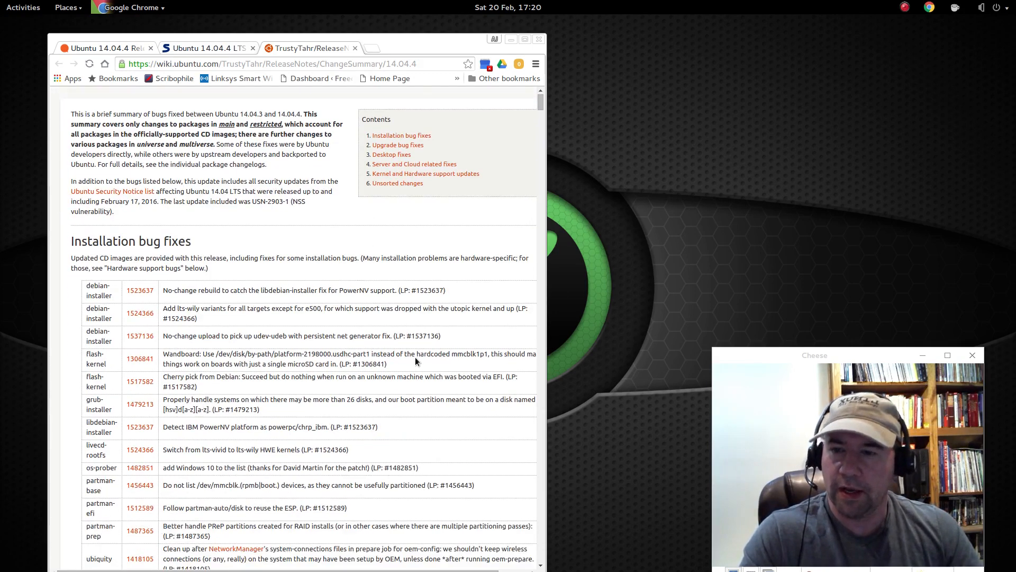
pyautogui.scroll(-3)
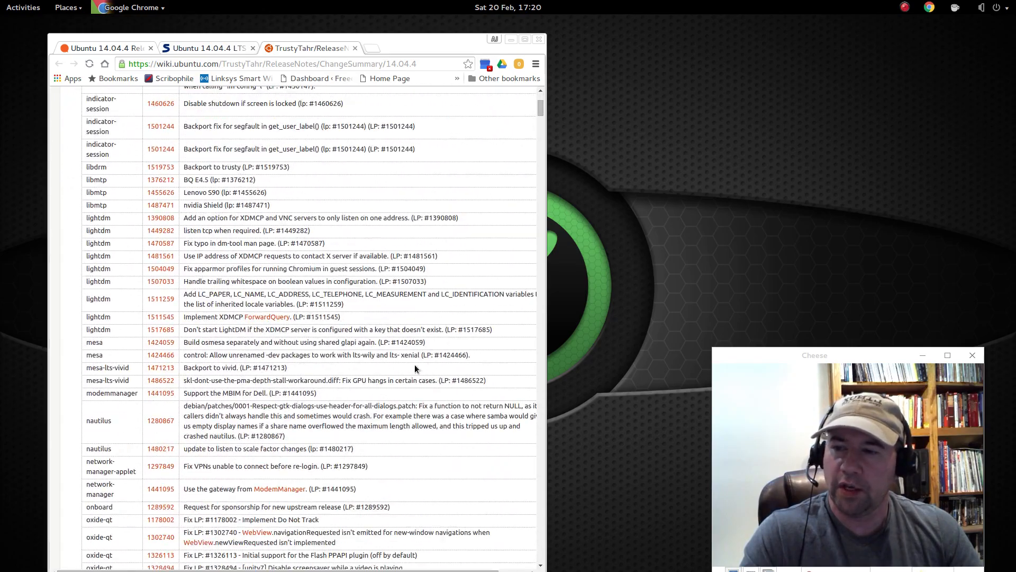
pyautogui.scroll(-3)
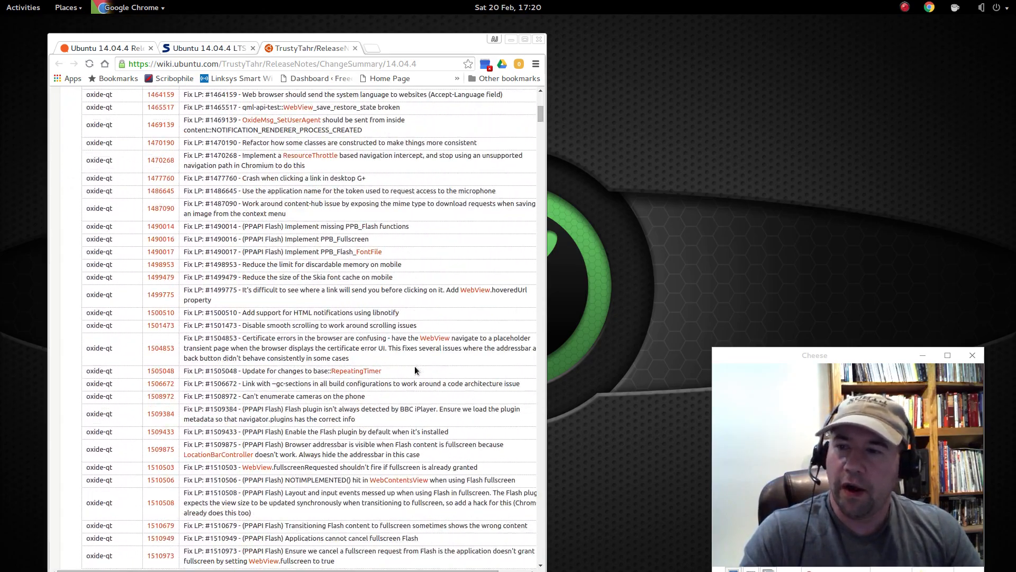
pyautogui.scroll(-3)
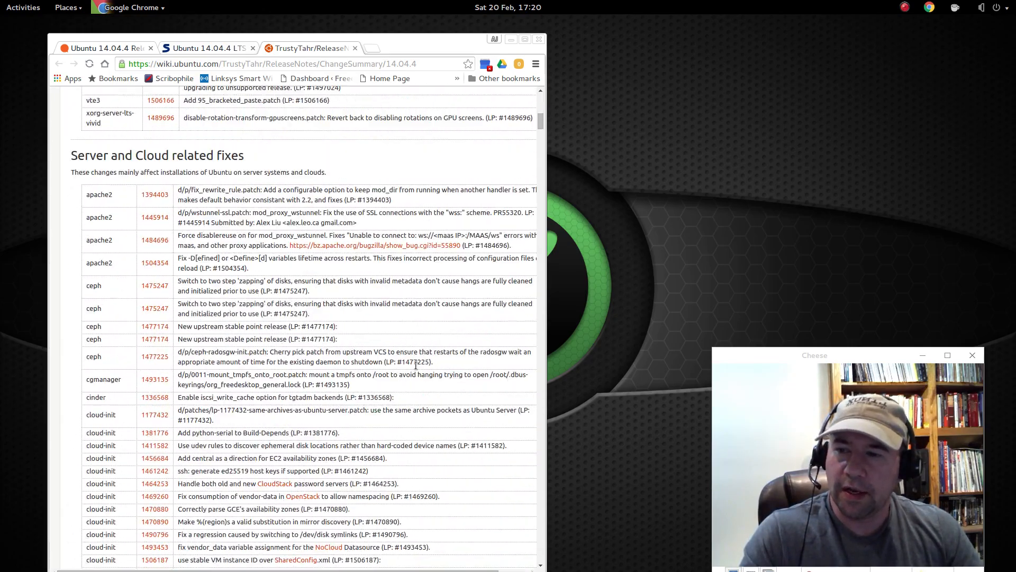
pyautogui.scroll(-3)
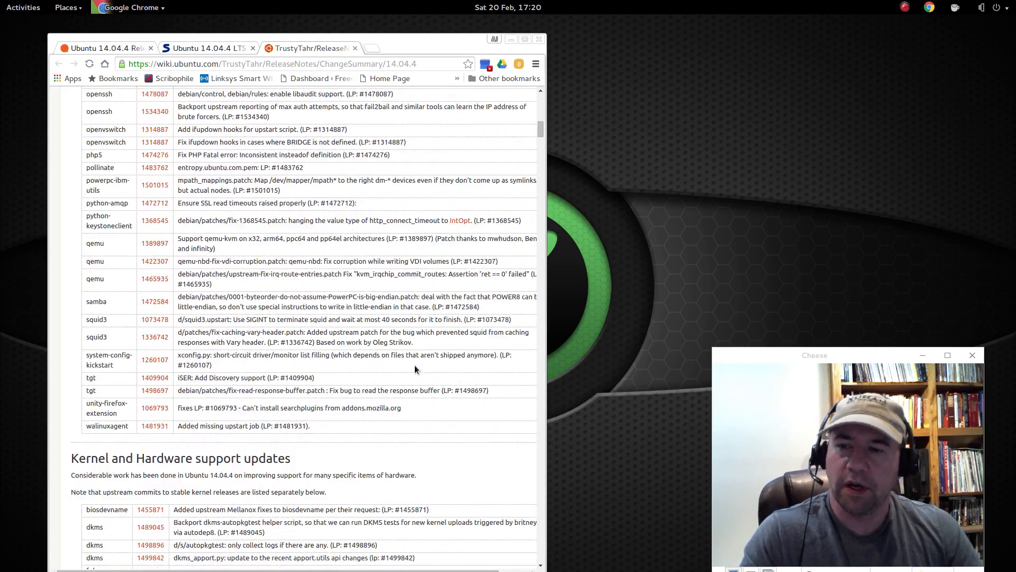
pyautogui.scroll(3)
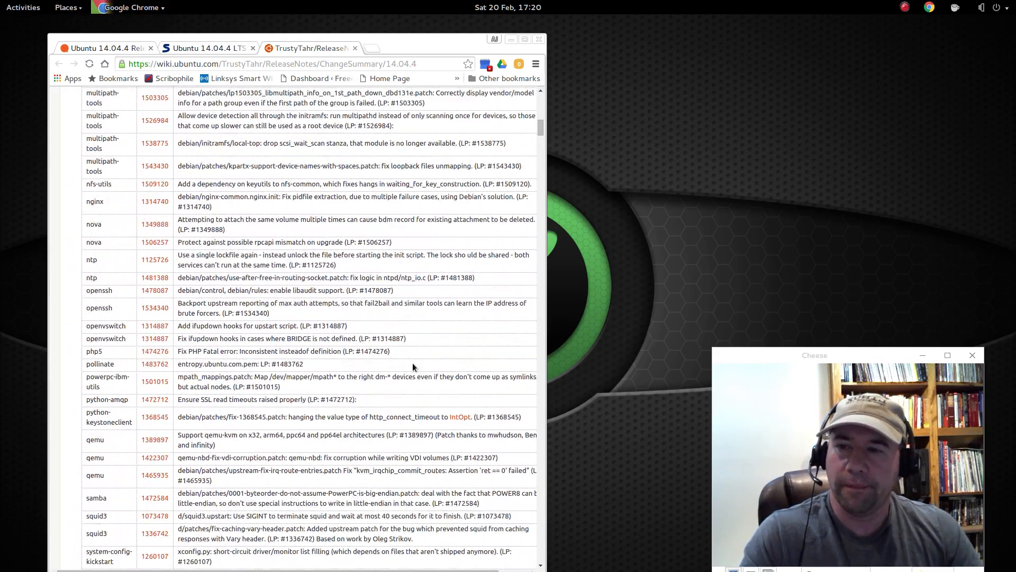
pyautogui.scroll(3)
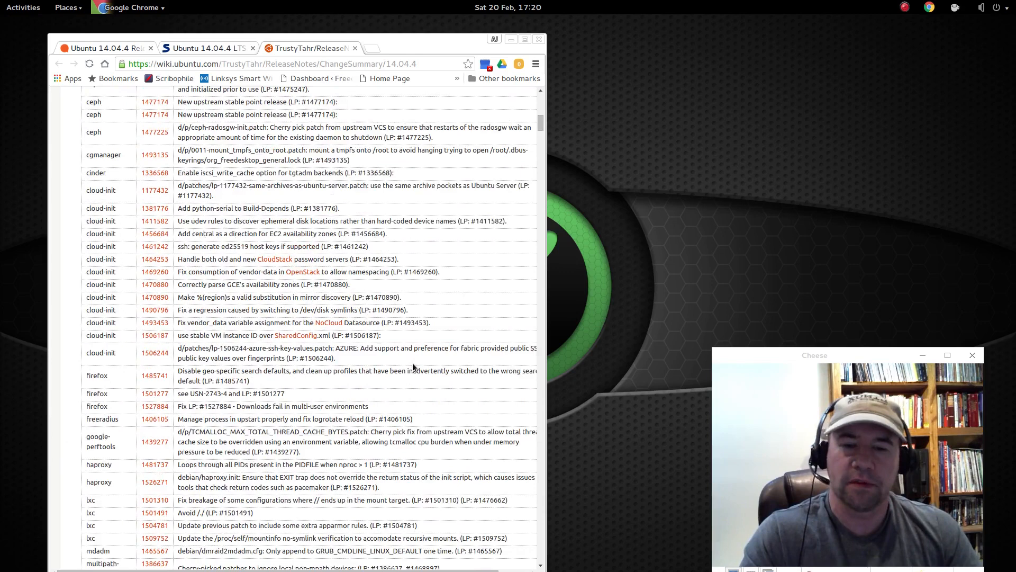
pyautogui.scroll(3)
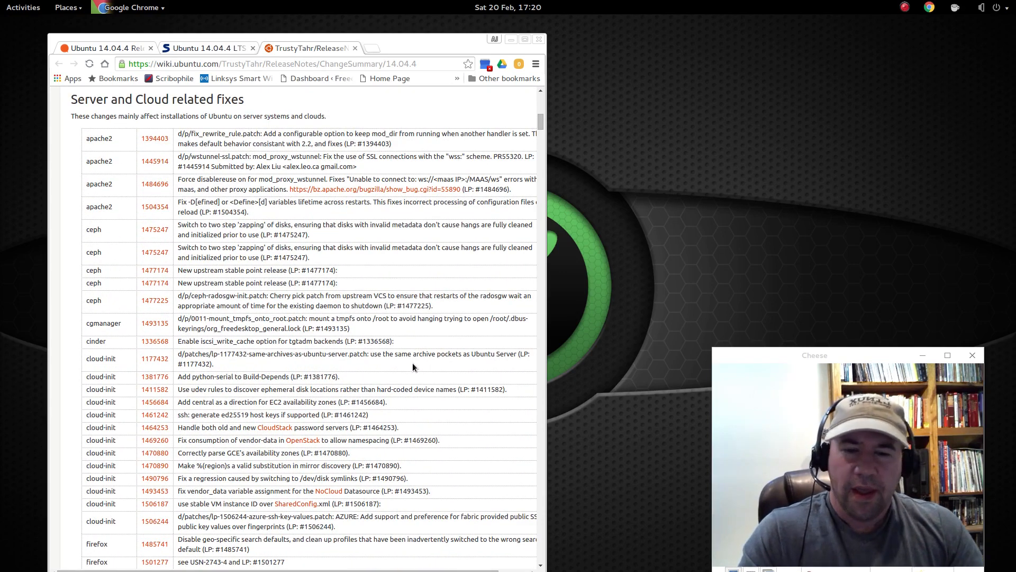
pyautogui.moveTo(518, 308)
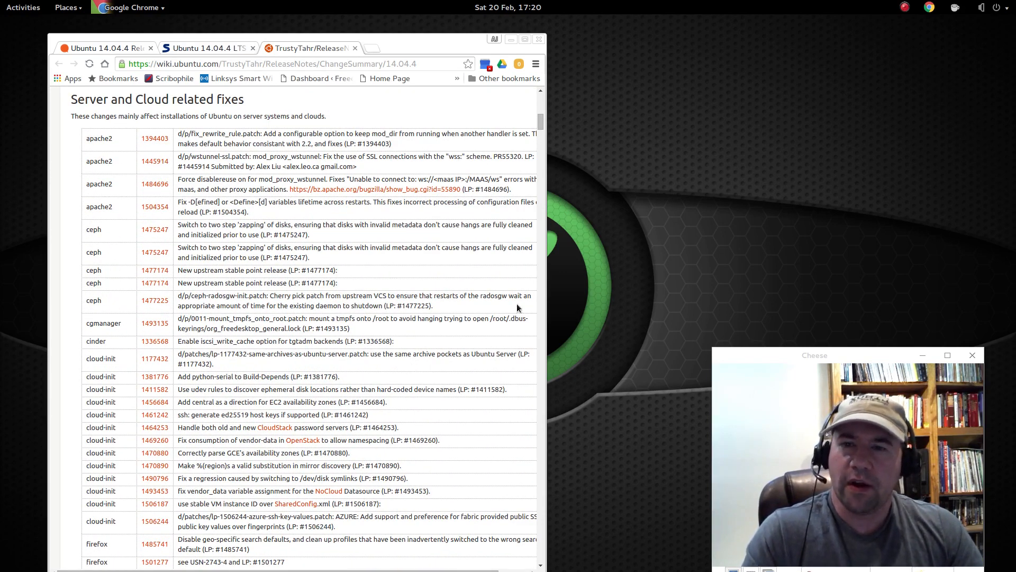
pyautogui.scroll(3)
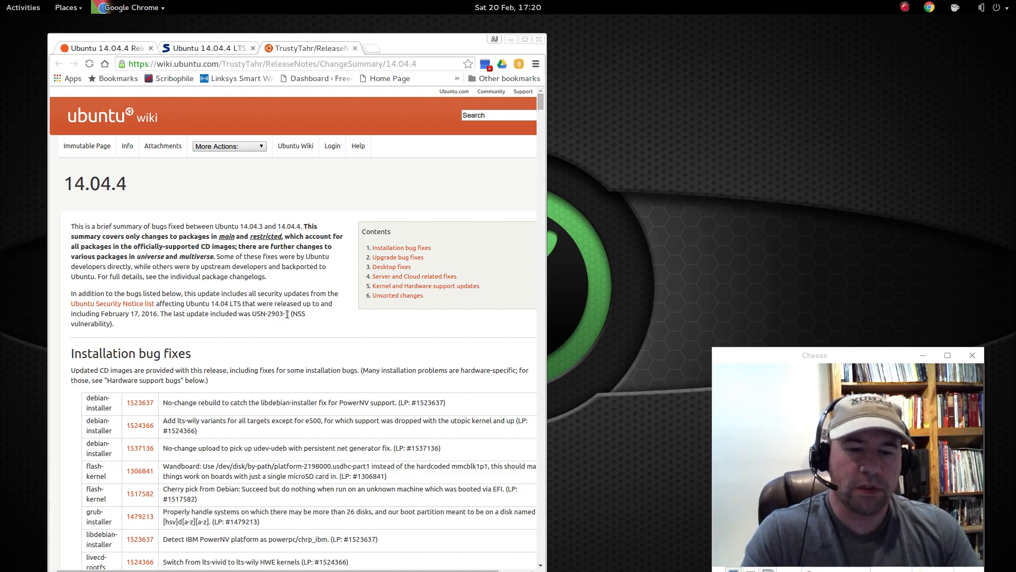
pyautogui.moveTo(263, 348)
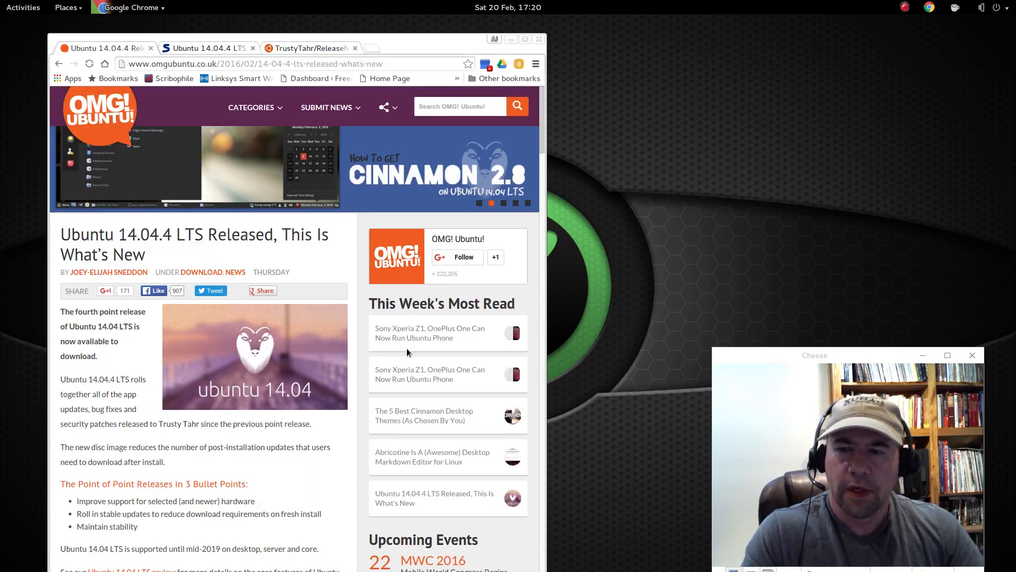
# - Scroll the OMG! Ubuntu 14.04.4 article to its New Hardware Enablement Stack section
pyautogui.scroll(-3)
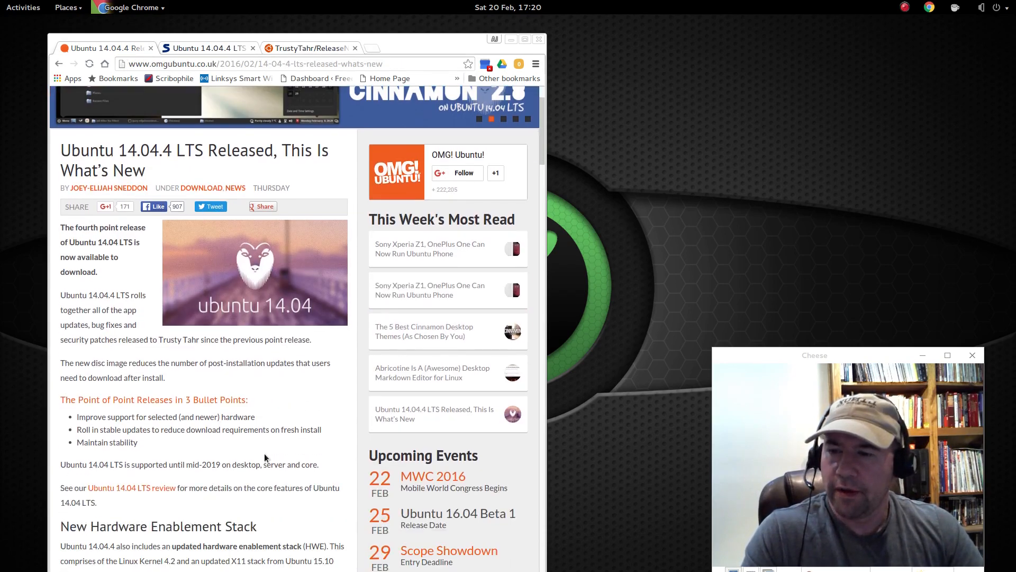
pyautogui.scroll(-3)
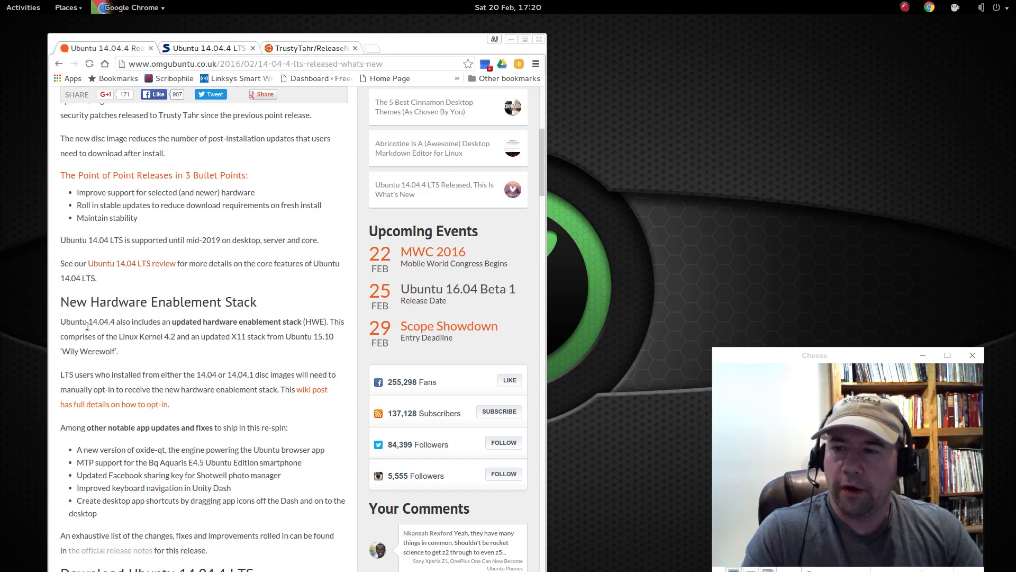
pyautogui.scroll(3)
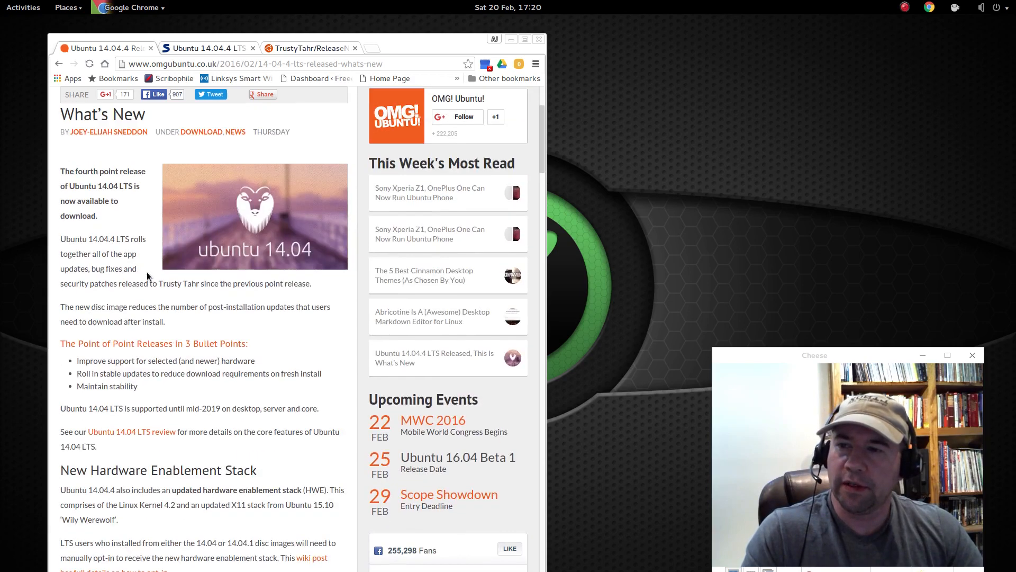
pyautogui.scroll(3)
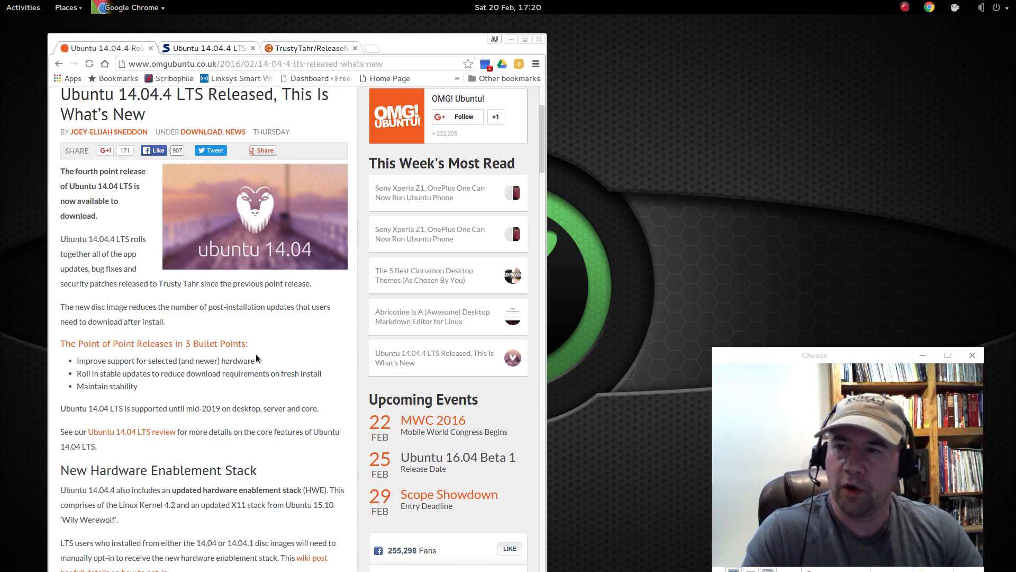
pyautogui.scroll(-3)
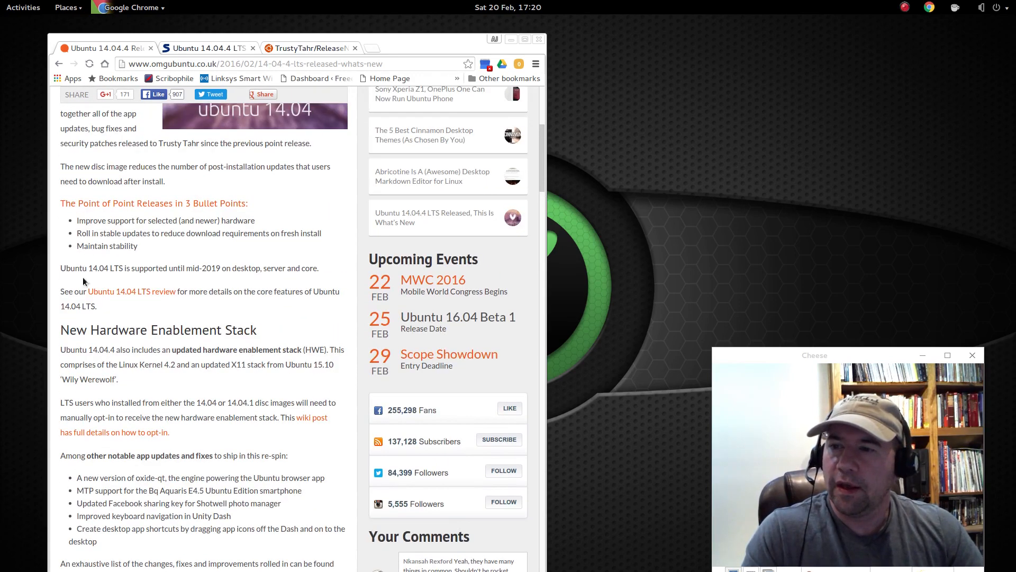
pyautogui.moveTo(128, 345)
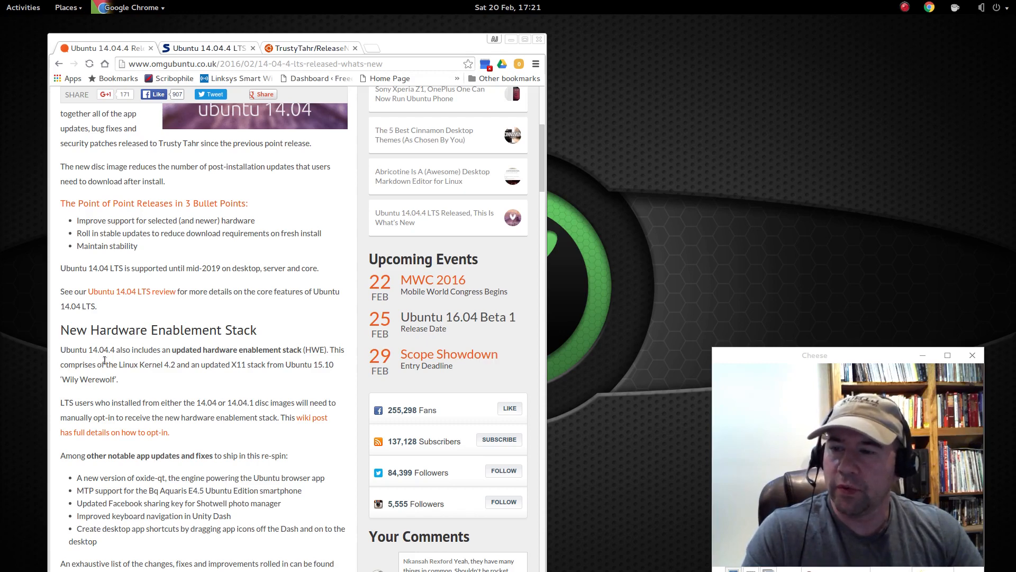
pyautogui.moveTo(77, 362)
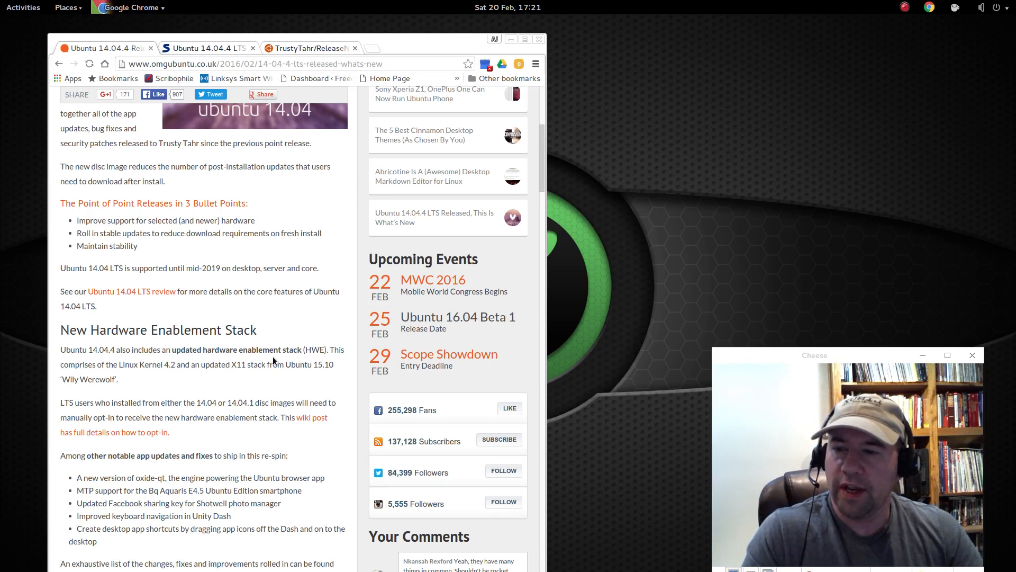
pyautogui.moveTo(130, 376)
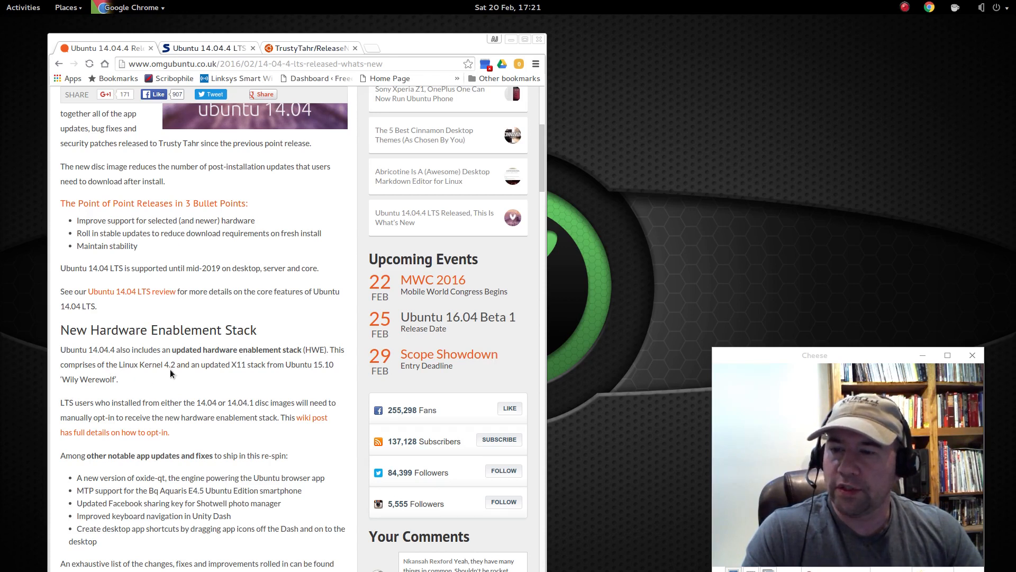
pyautogui.moveTo(238, 377)
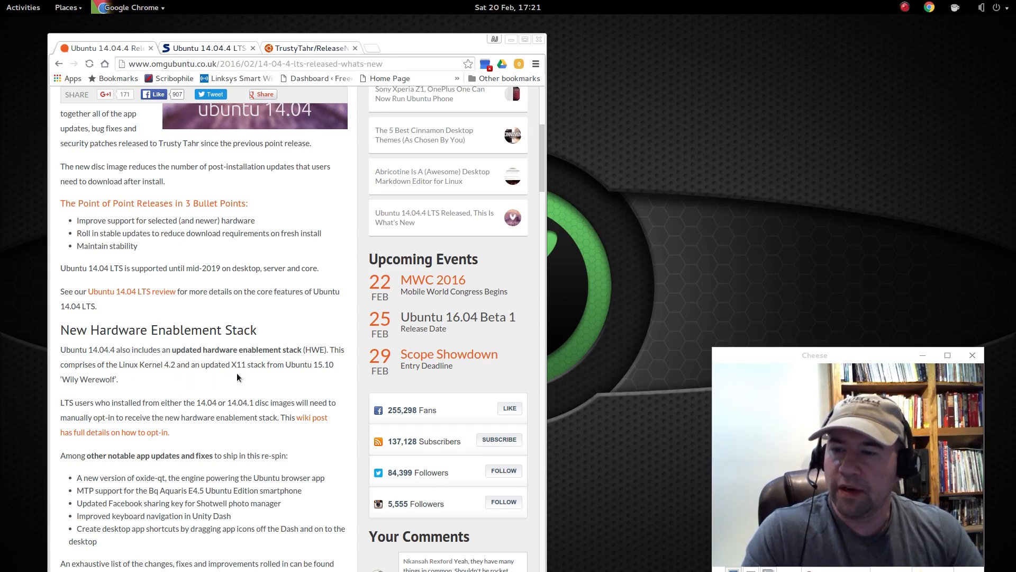
pyautogui.moveTo(308, 391)
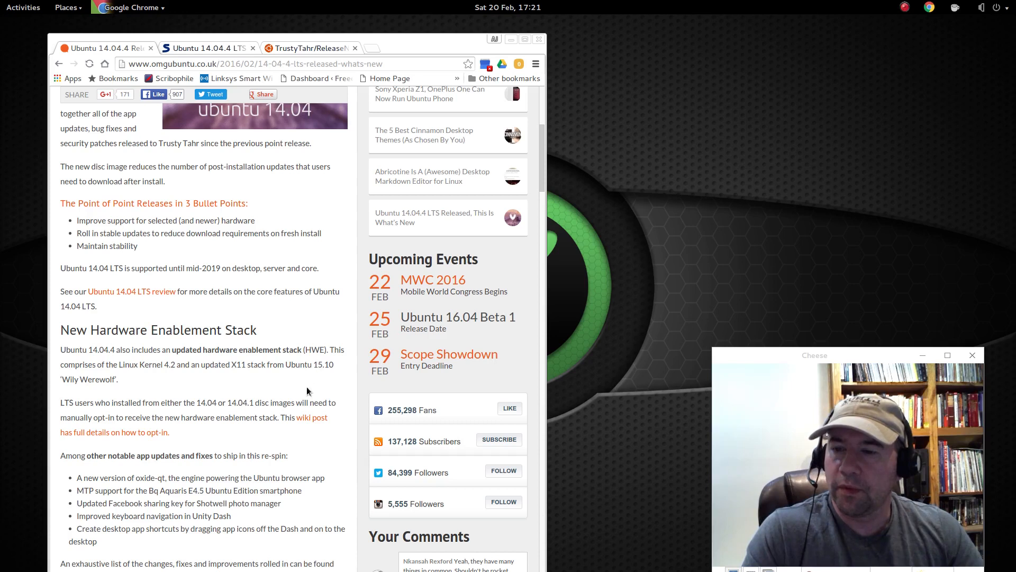
pyautogui.moveTo(104, 393)
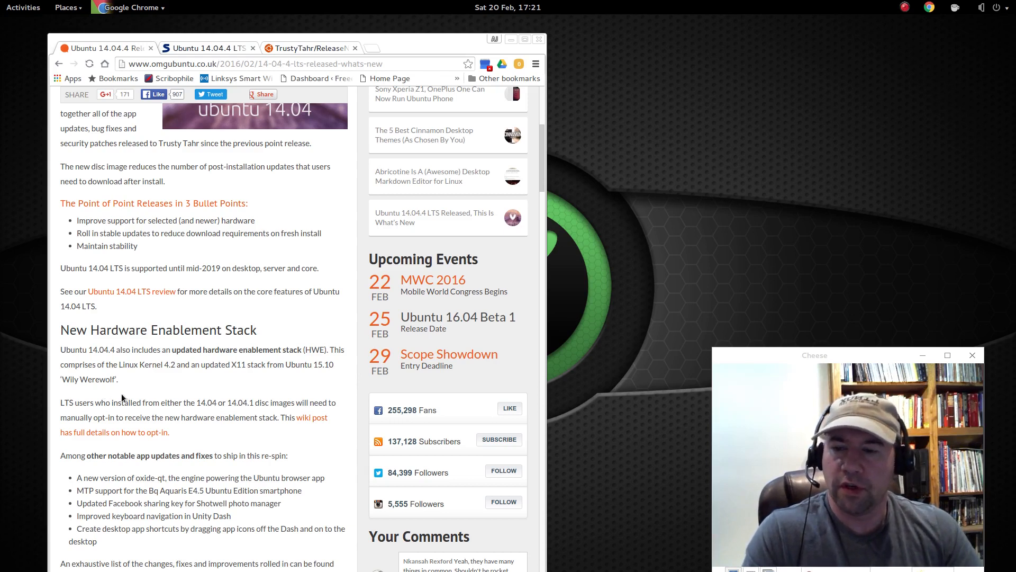
pyautogui.moveTo(119, 400)
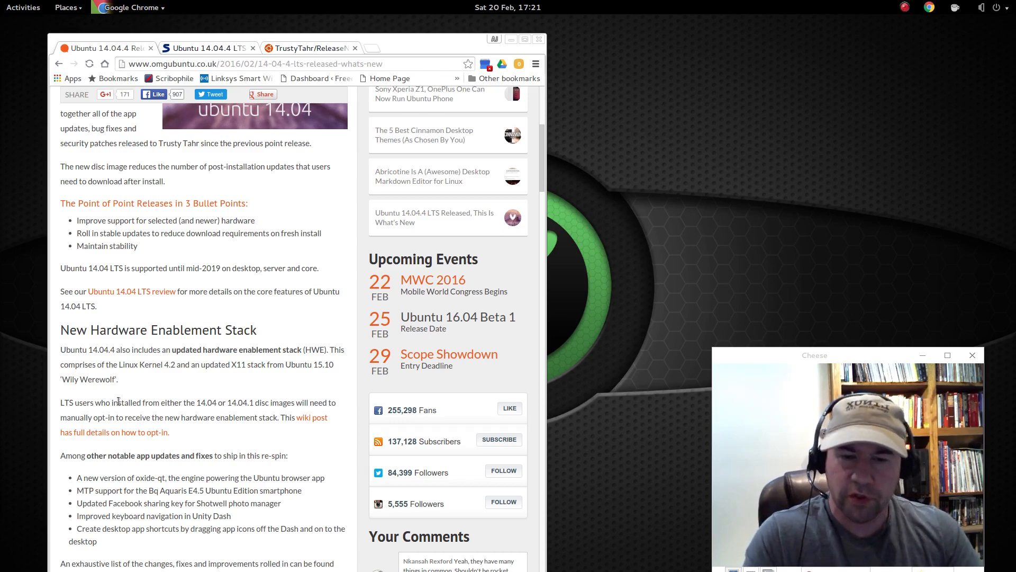